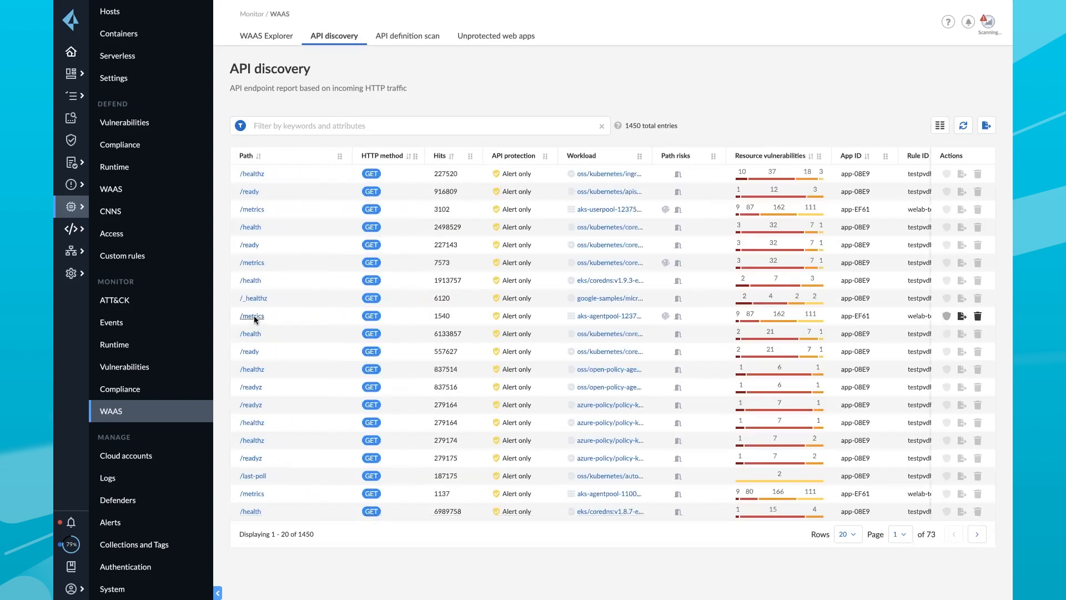
# - Open the GET /metrics endpoint with 1540 hits to view its three-entry change history
pyautogui.click(252, 315)
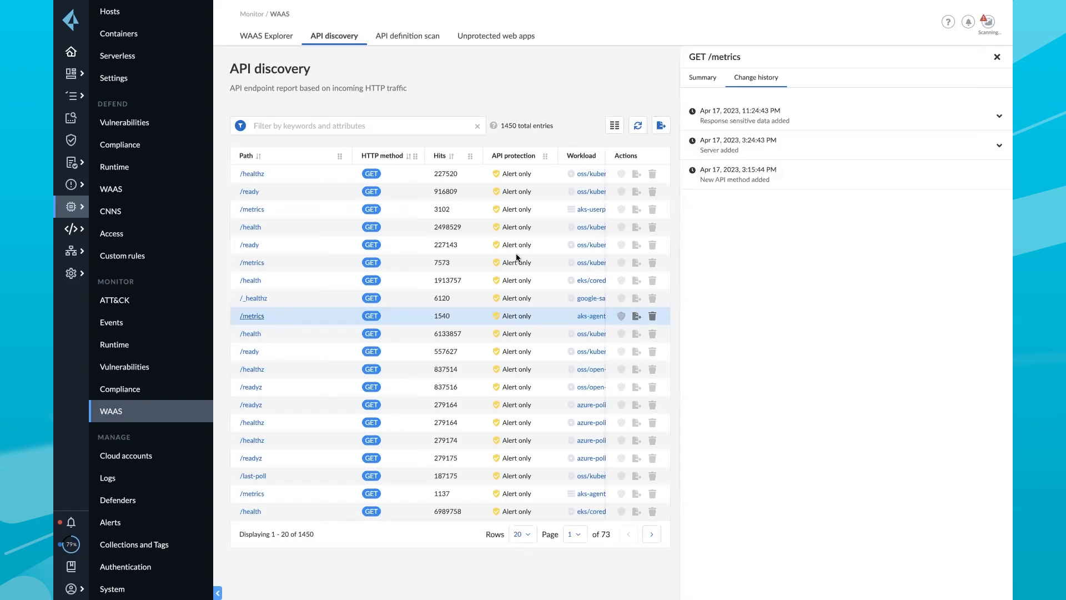
pyautogui.moveTo(577, 228)
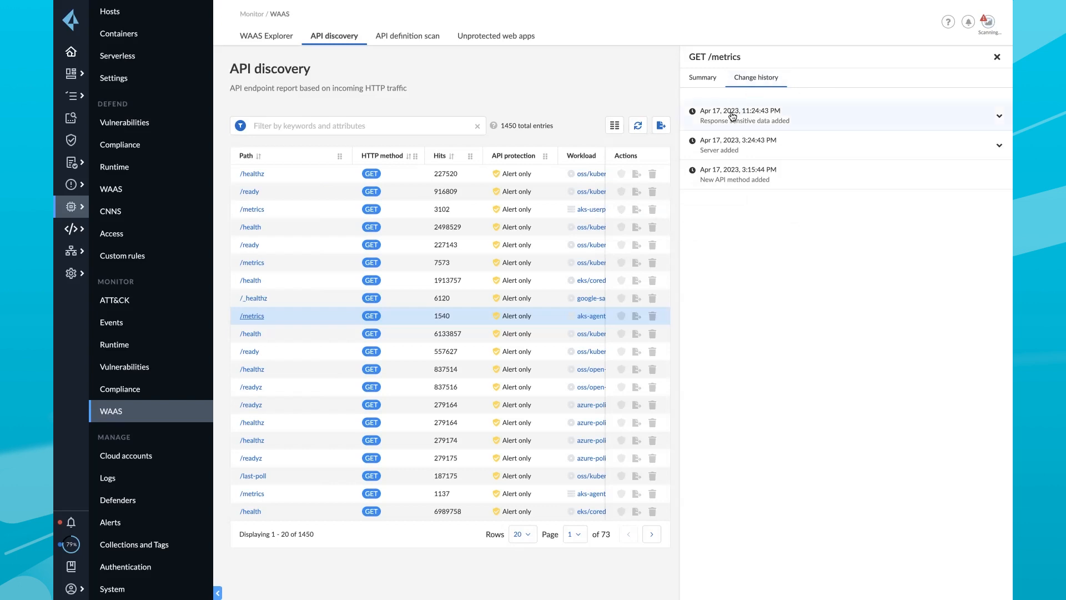
# - Expand the MasterCard sensitive-data entry and the Server added entry with its URL
pyautogui.click(740, 116)
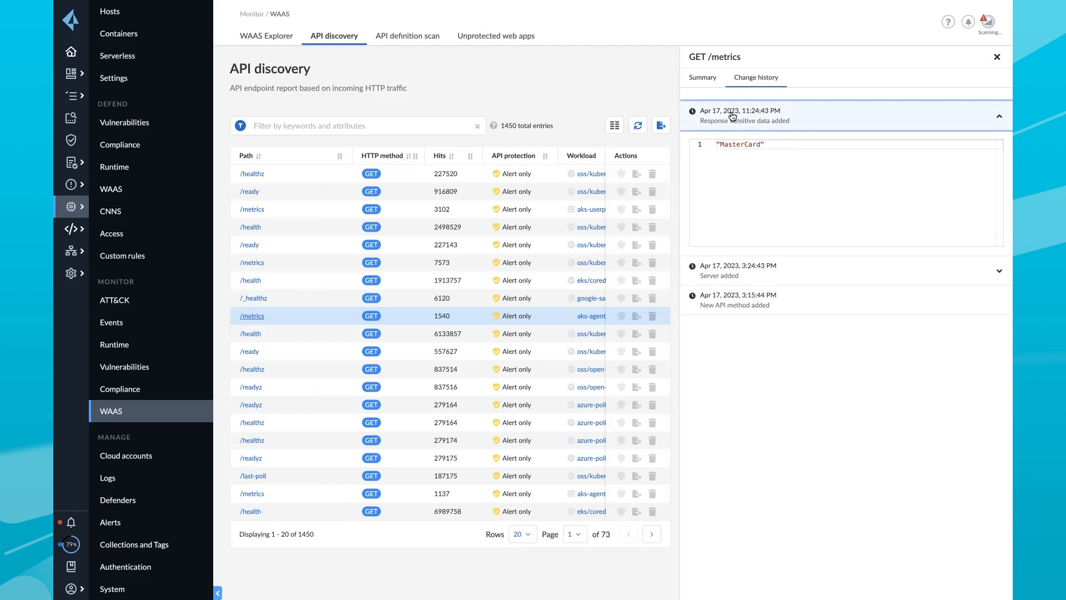
pyautogui.click(738, 270)
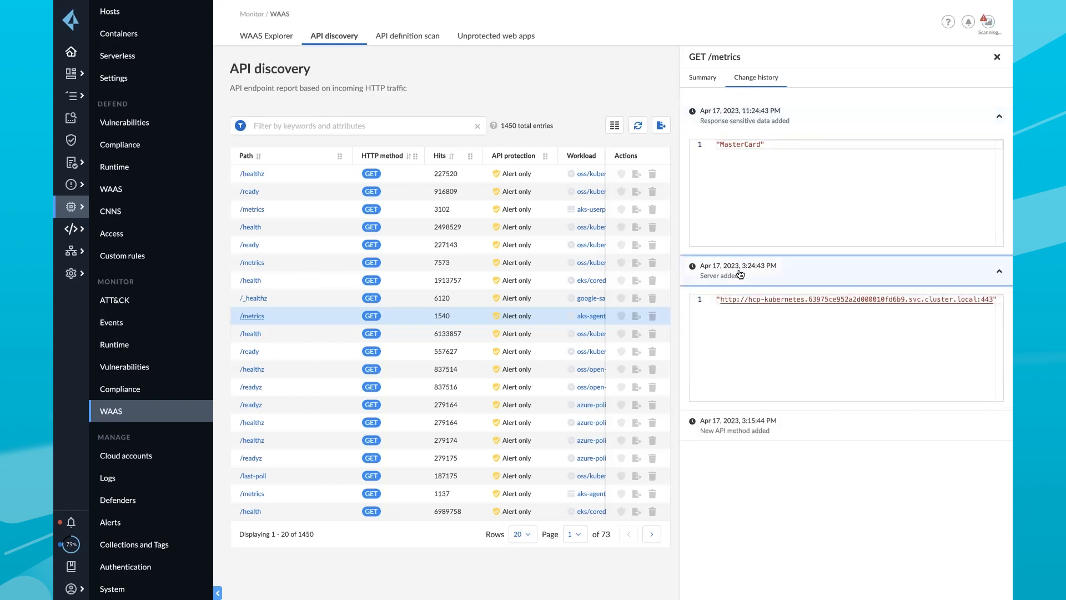